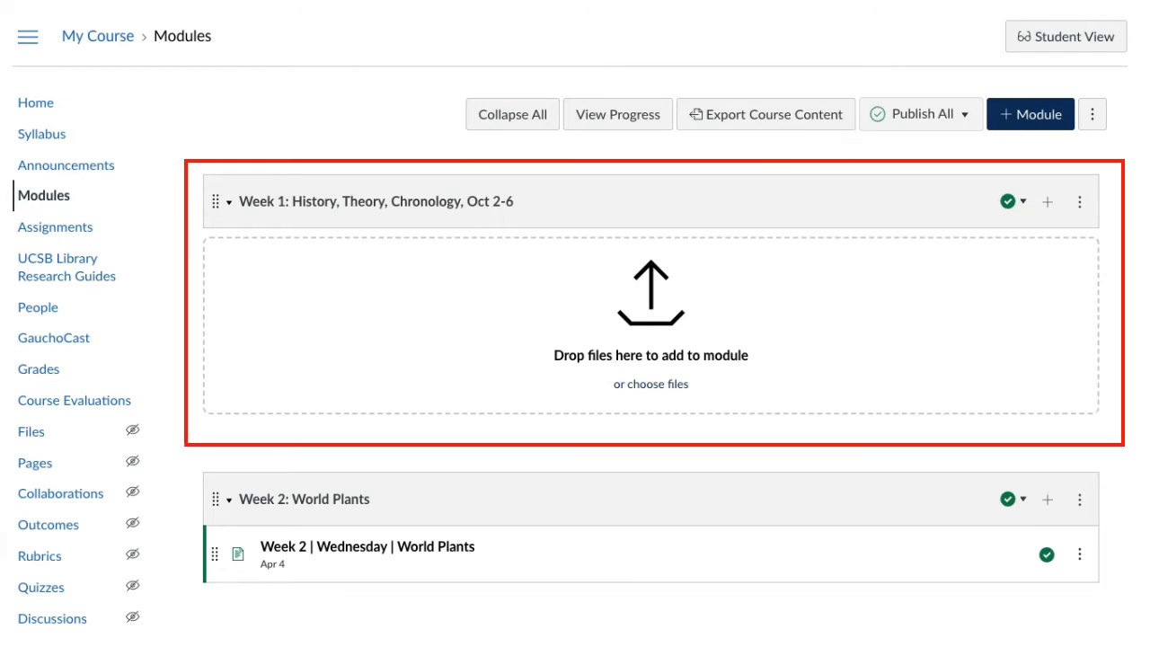
mouse_move(1046, 191)
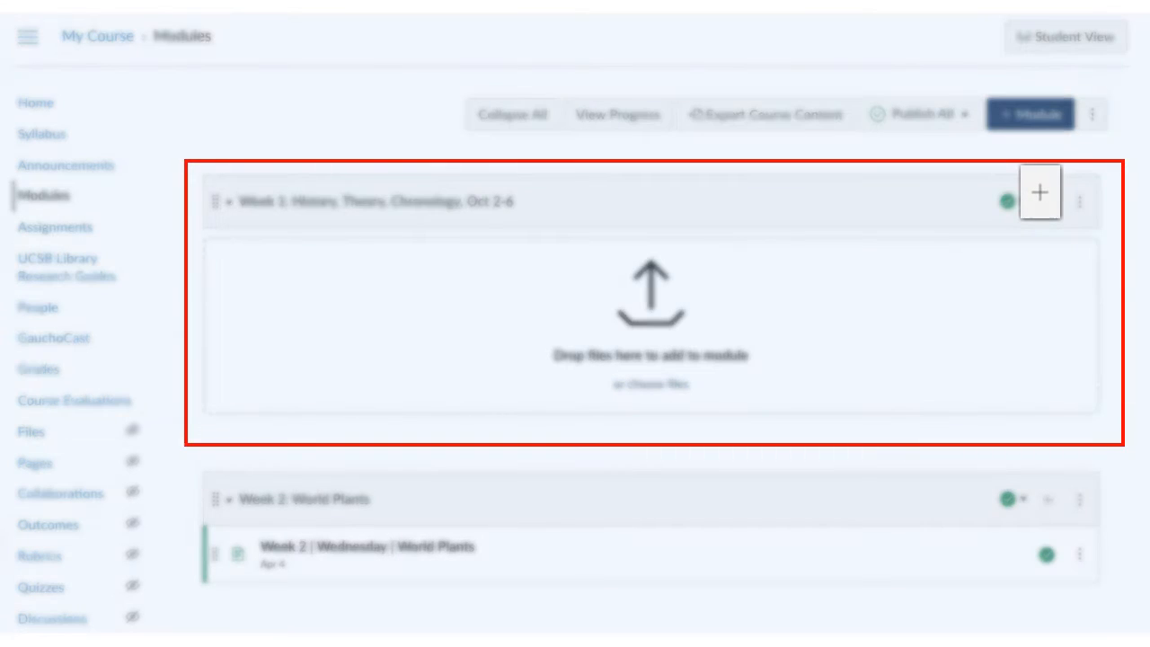
Create a page named 'Week 1 Readings' in the Week 1 module and start editing it.
click(1039, 191)
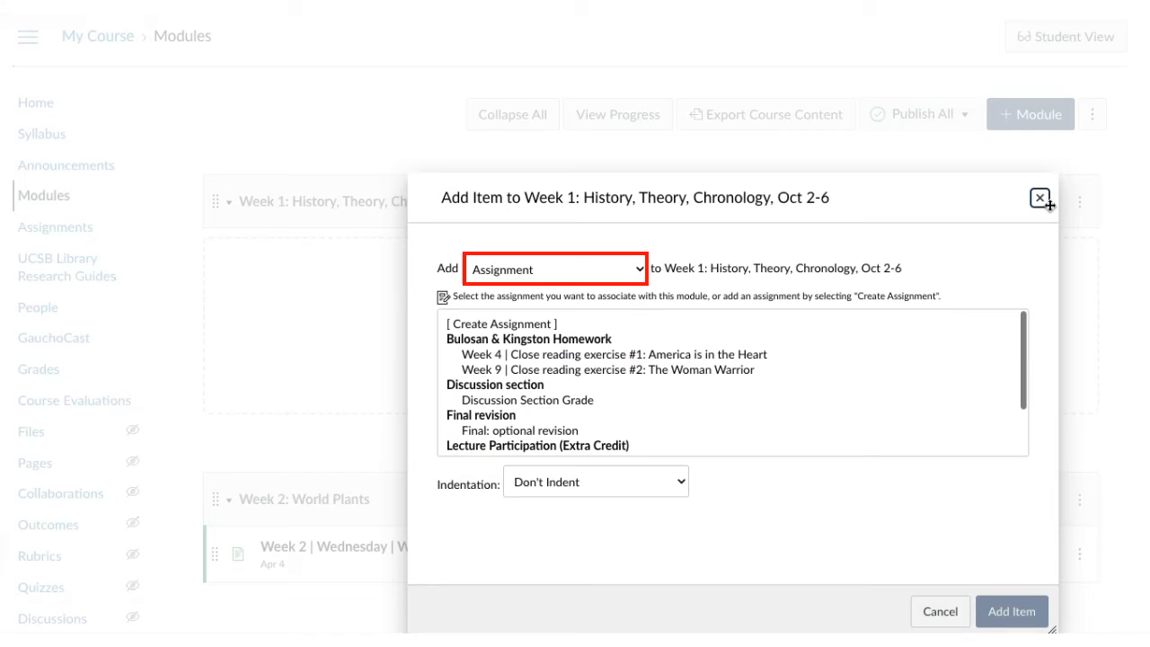
click(553, 269)
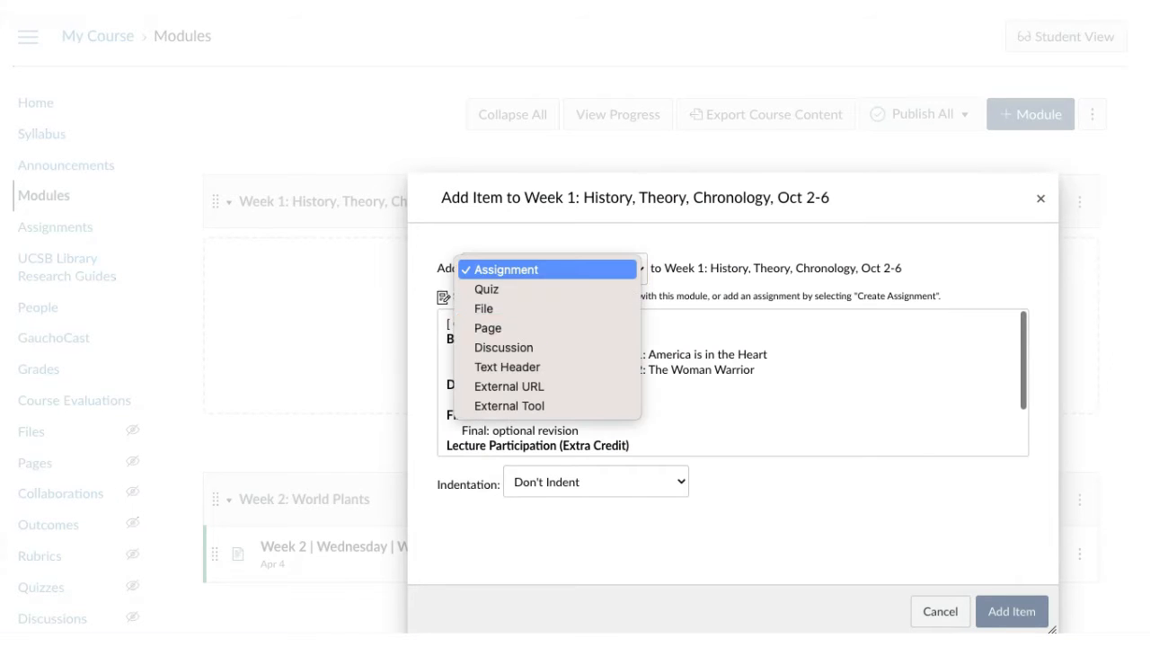
click(487, 327)
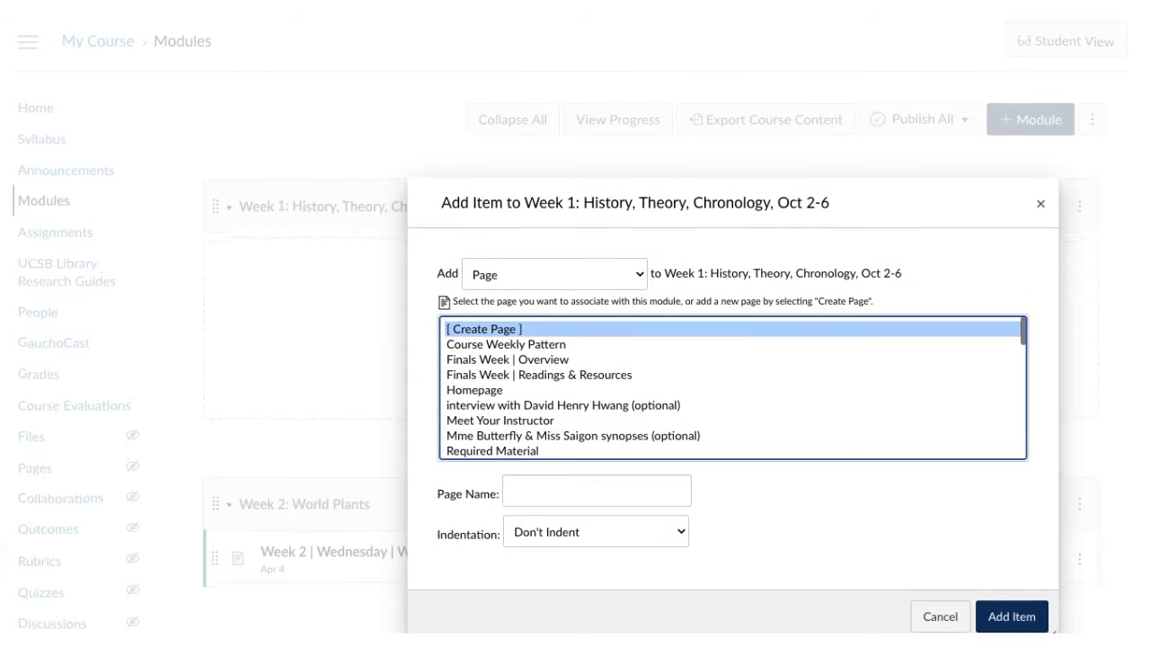
click(597, 492)
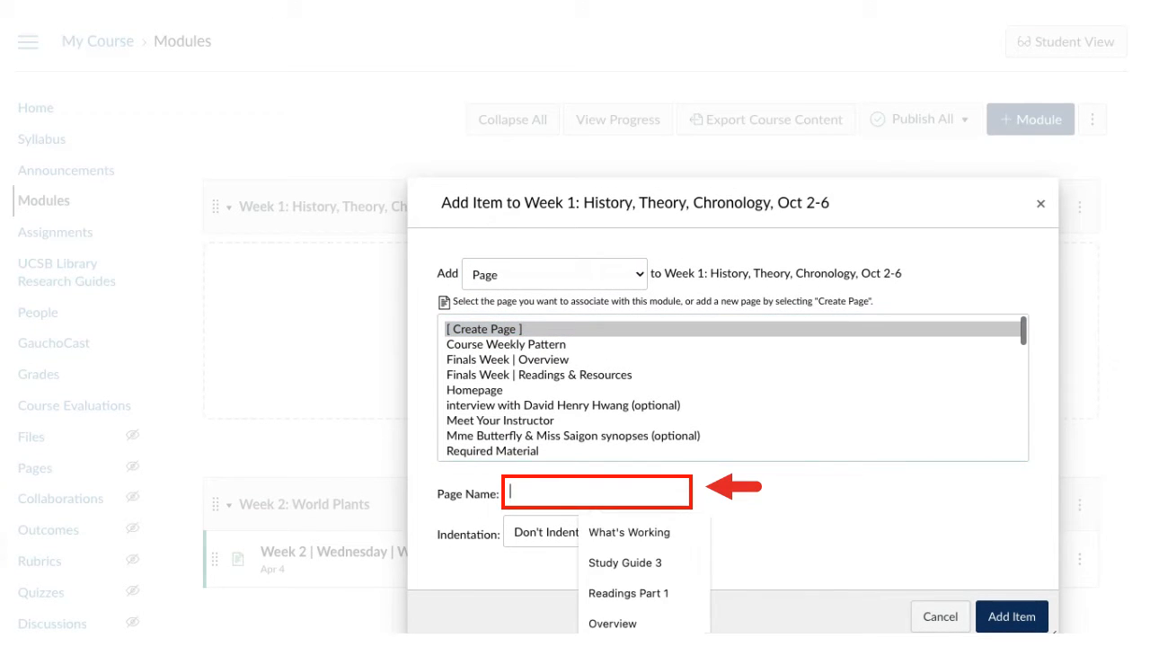
text(Week 1 Readings)
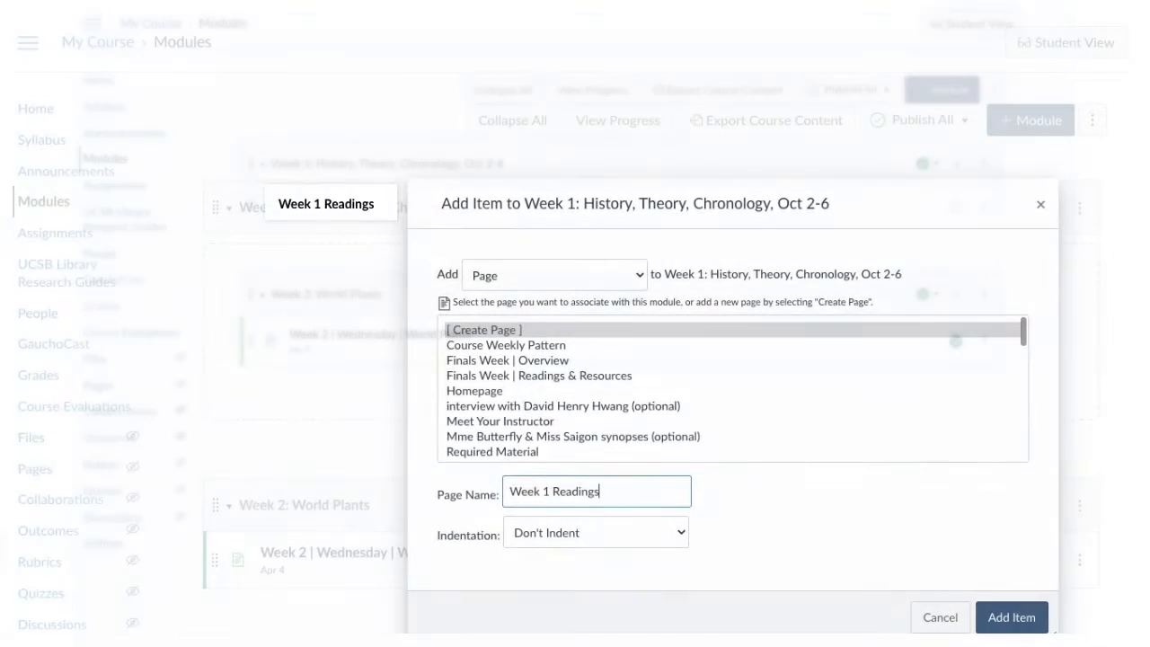
click(1010, 616)
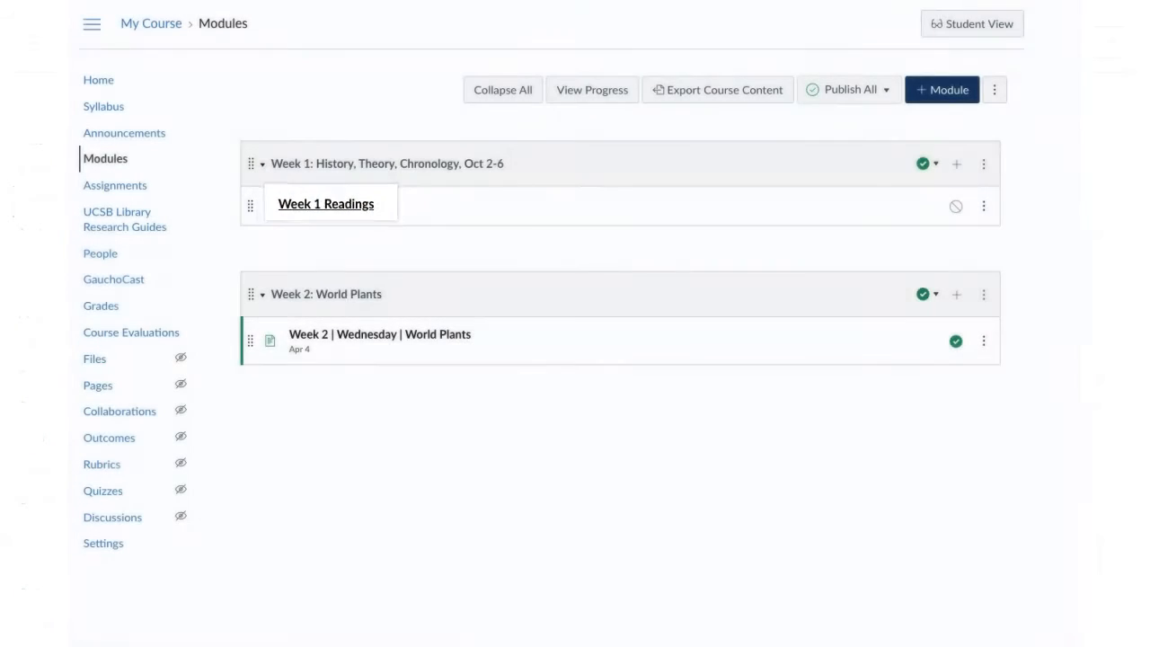
click(325, 202)
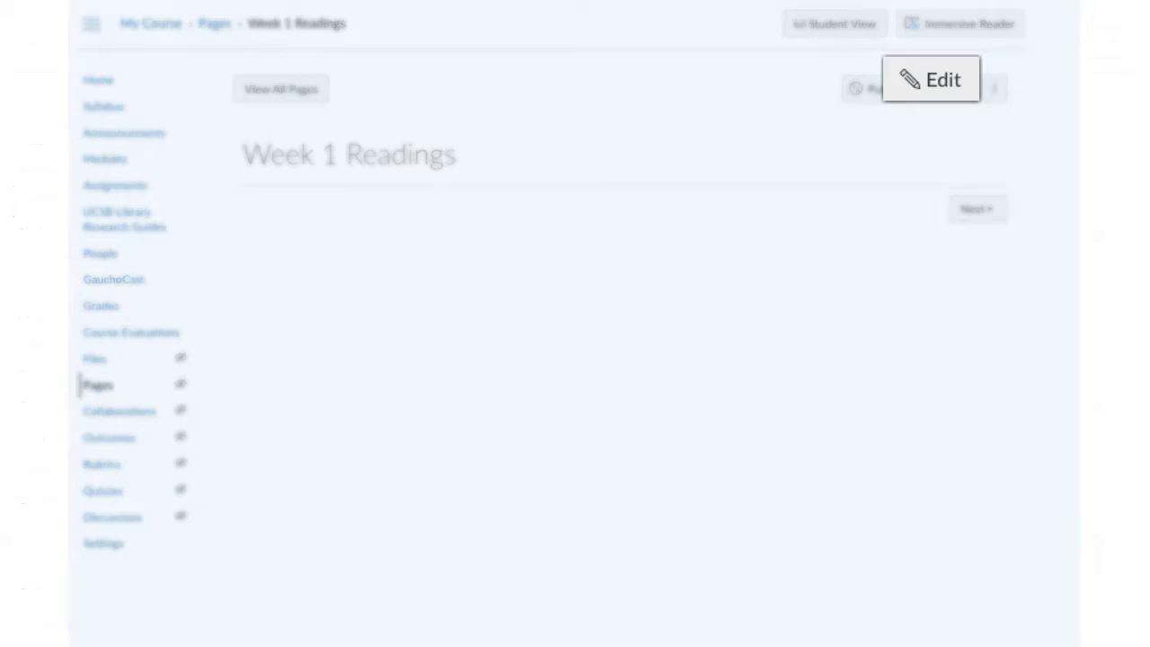
click(930, 79)
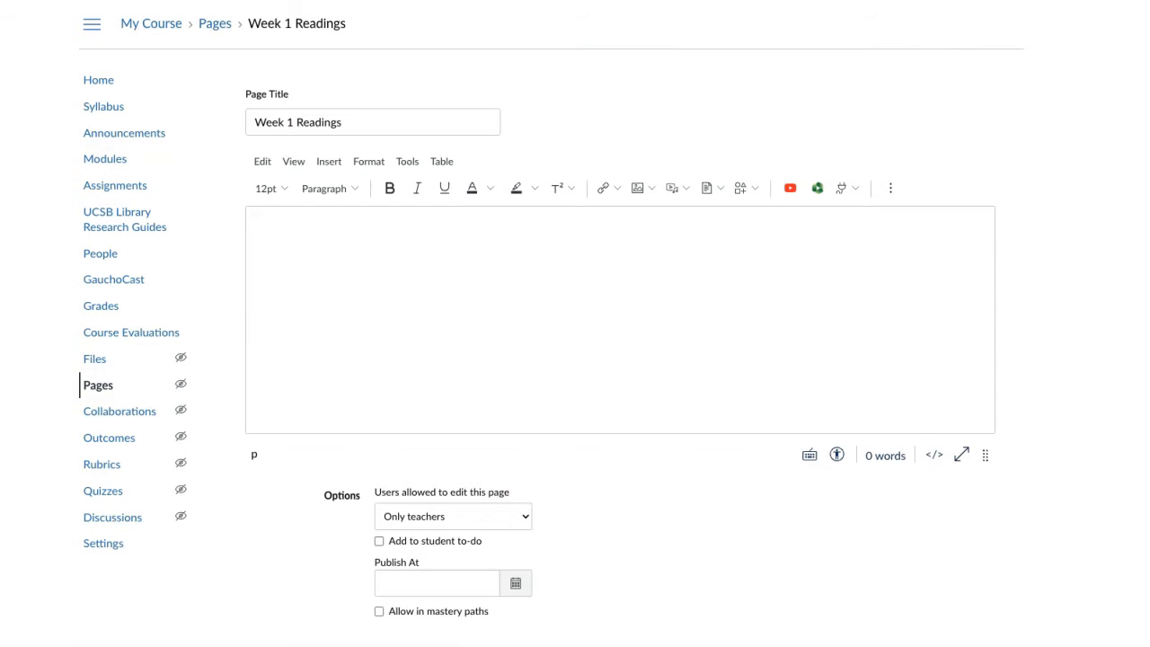
Set the page body's text style to Heading 2.
click(325, 188)
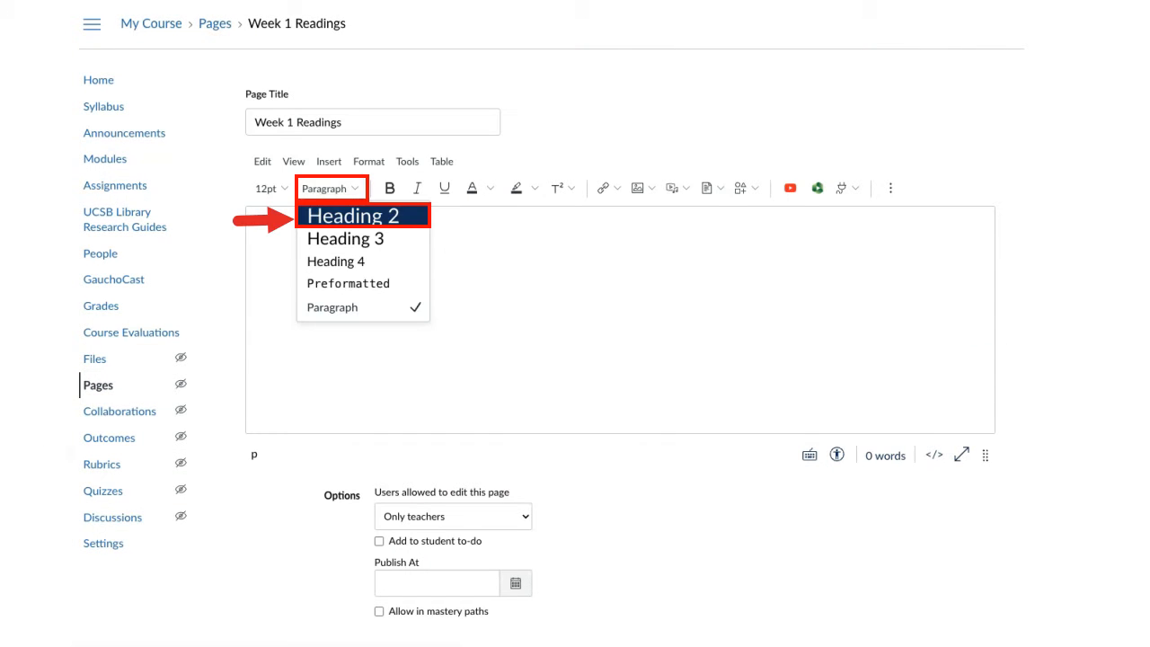
click(354, 216)
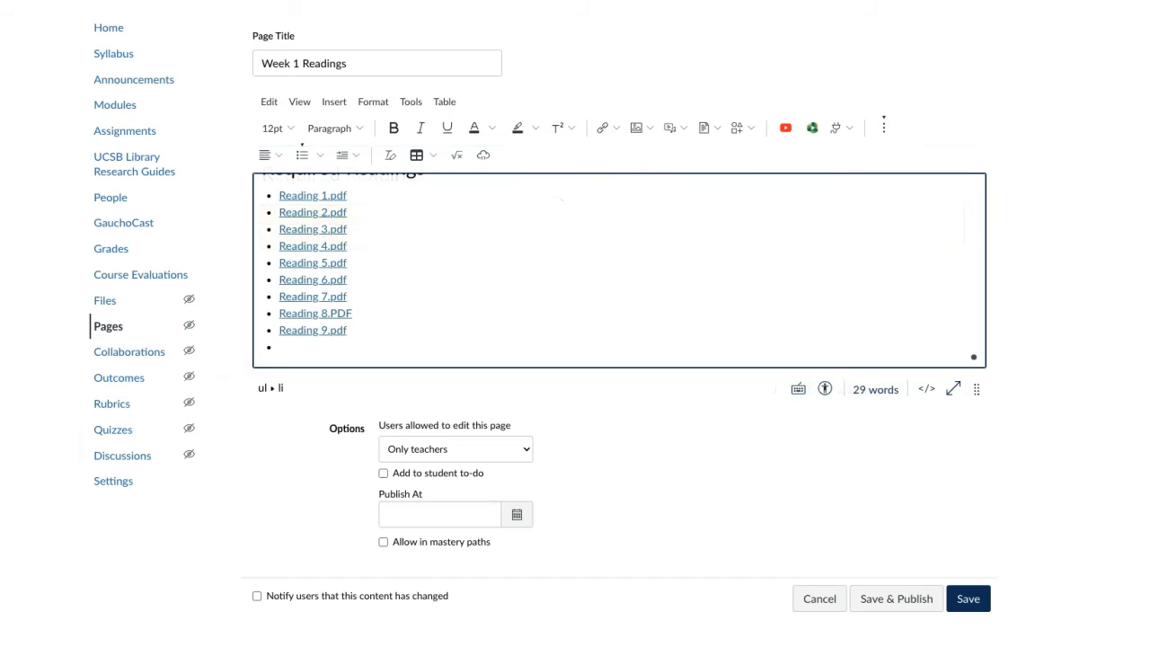
mouse_move(600, 127)
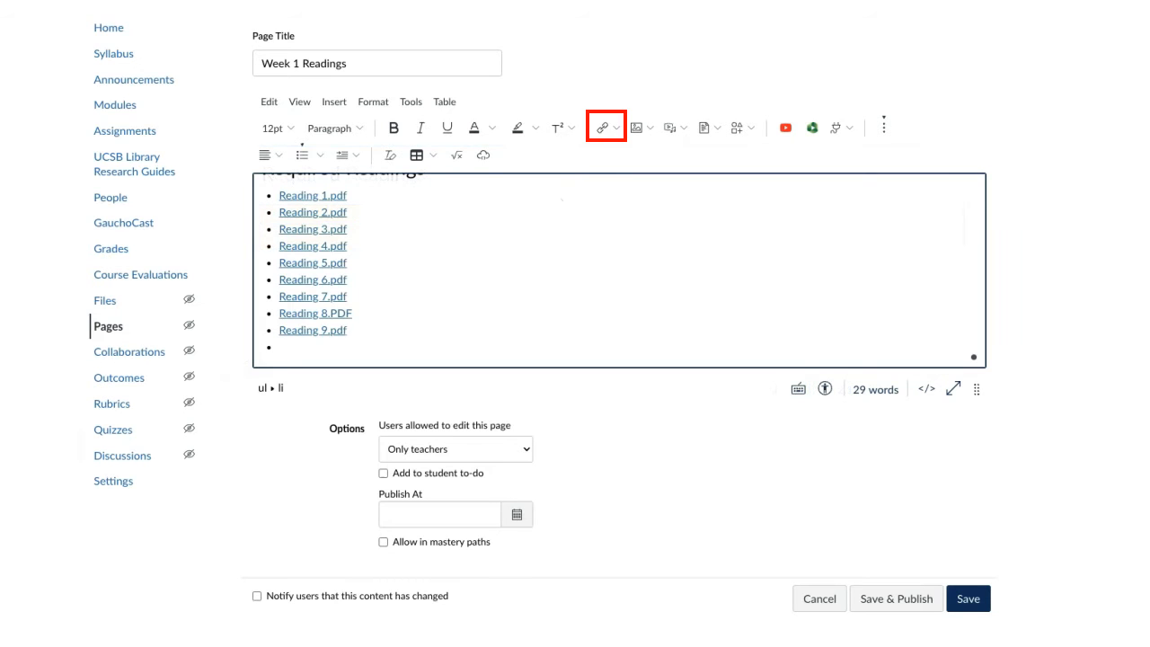
click(605, 125)
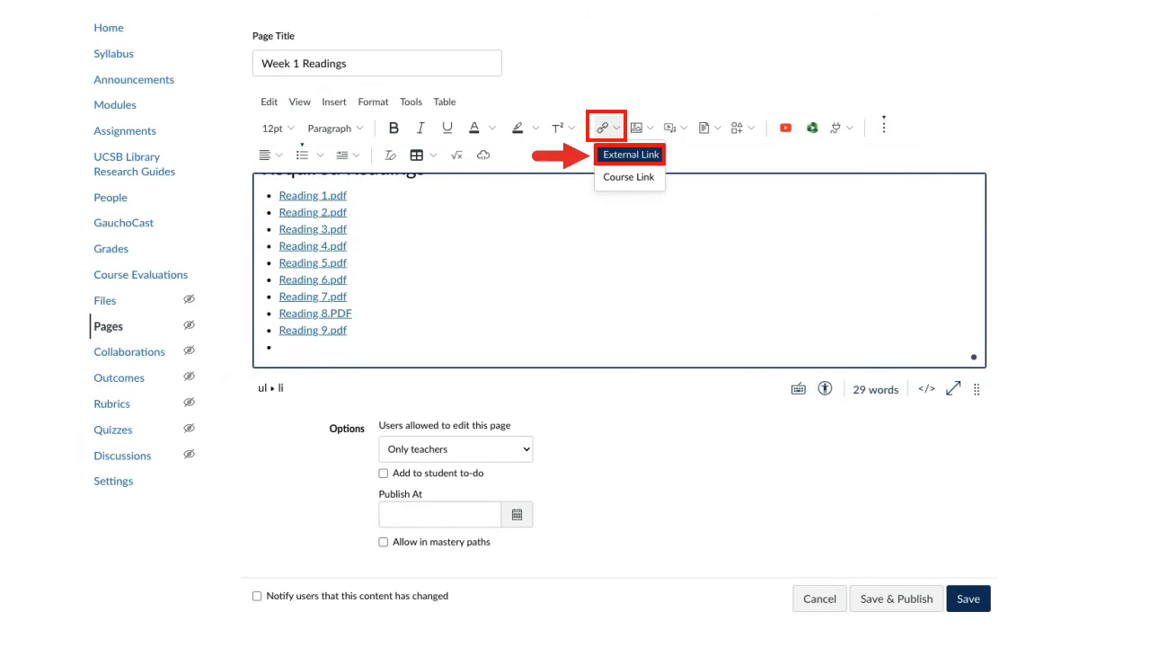
click(629, 154)
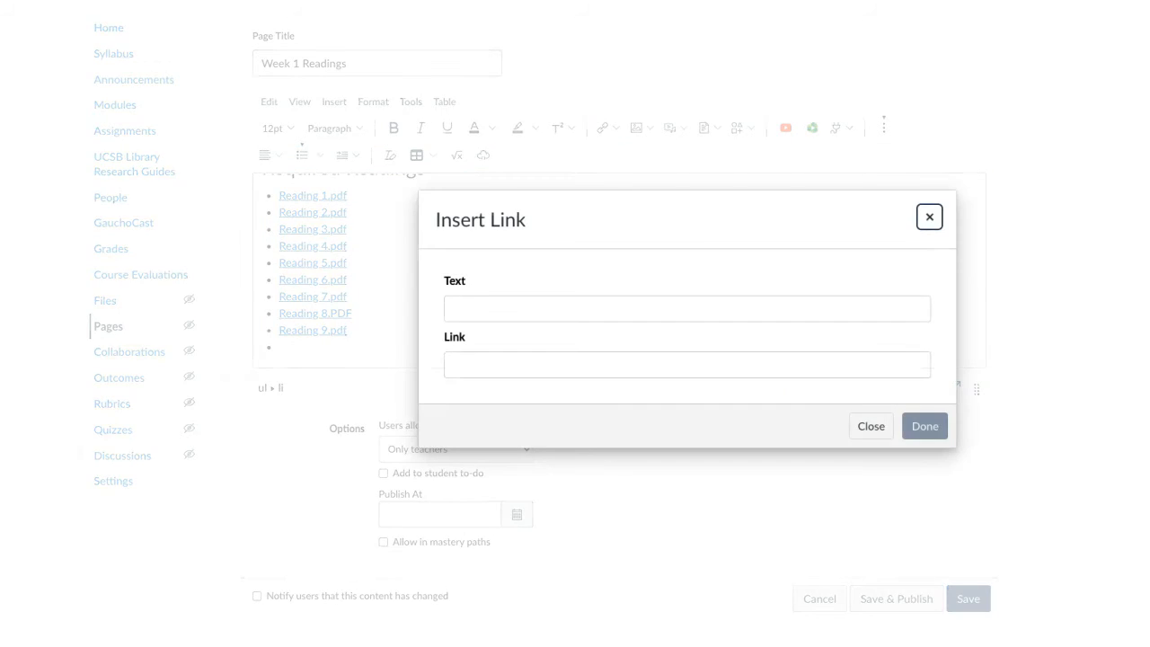
text(UCS)
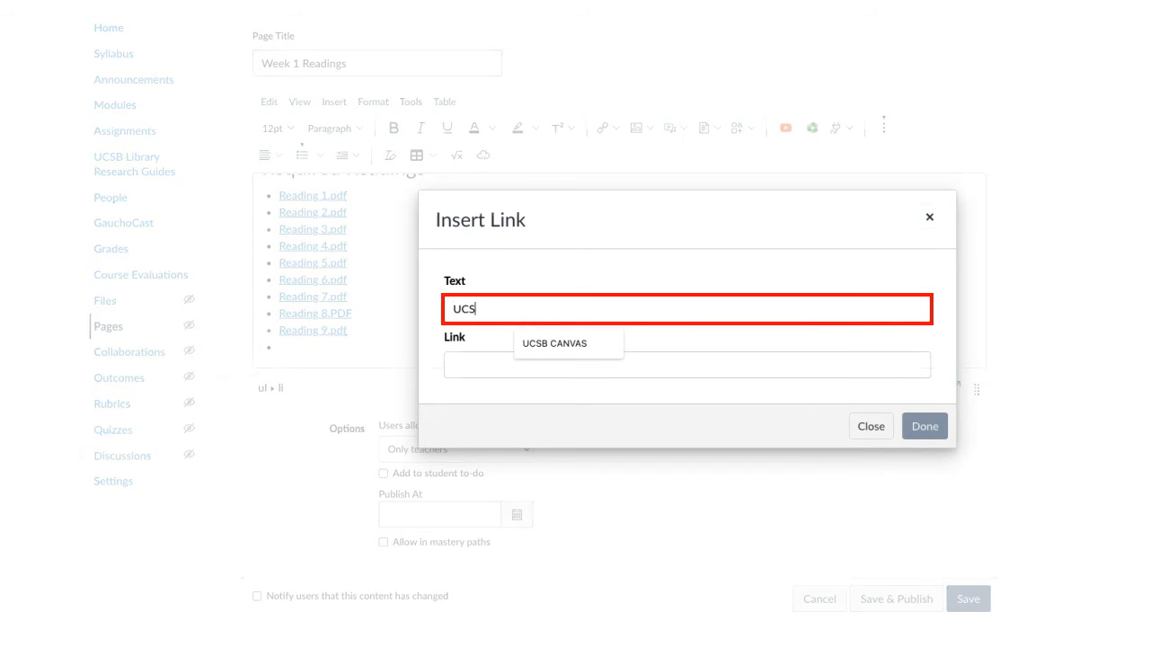
click(554, 343)
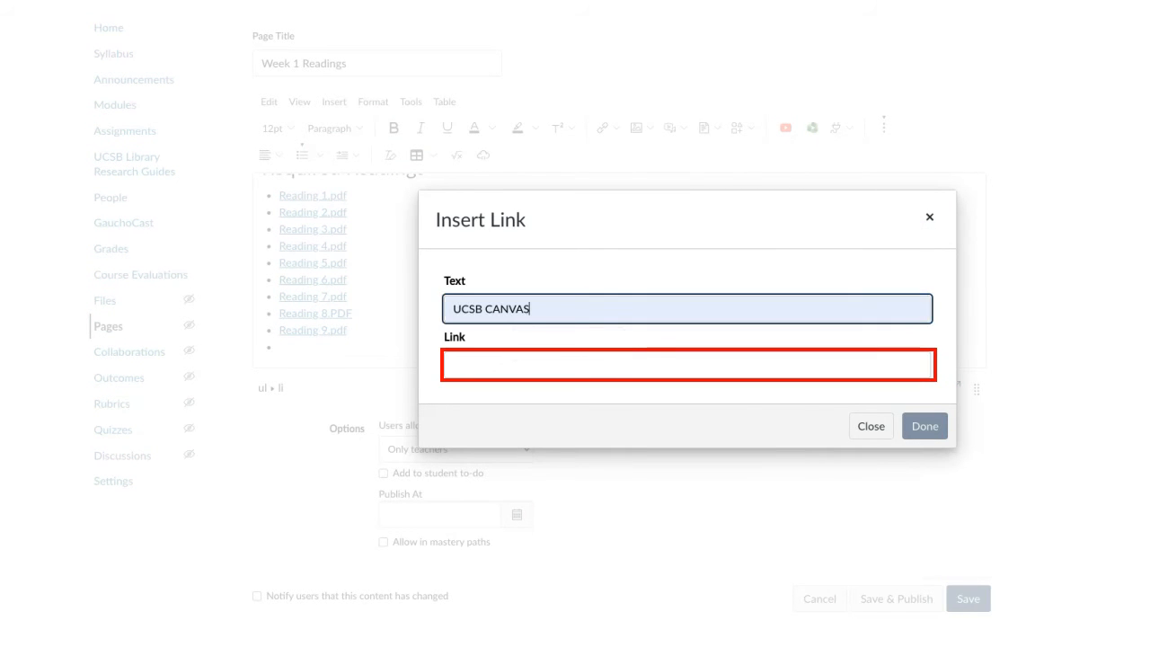
text(https://www.canvas.ucsb.edu/)
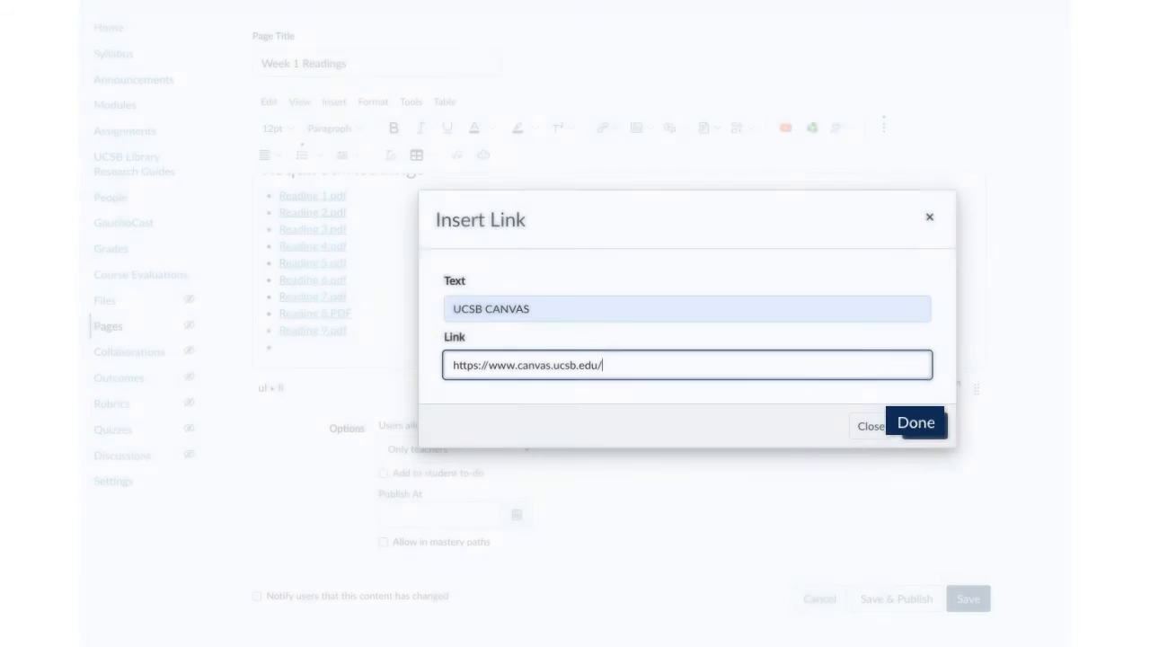
click(915, 422)
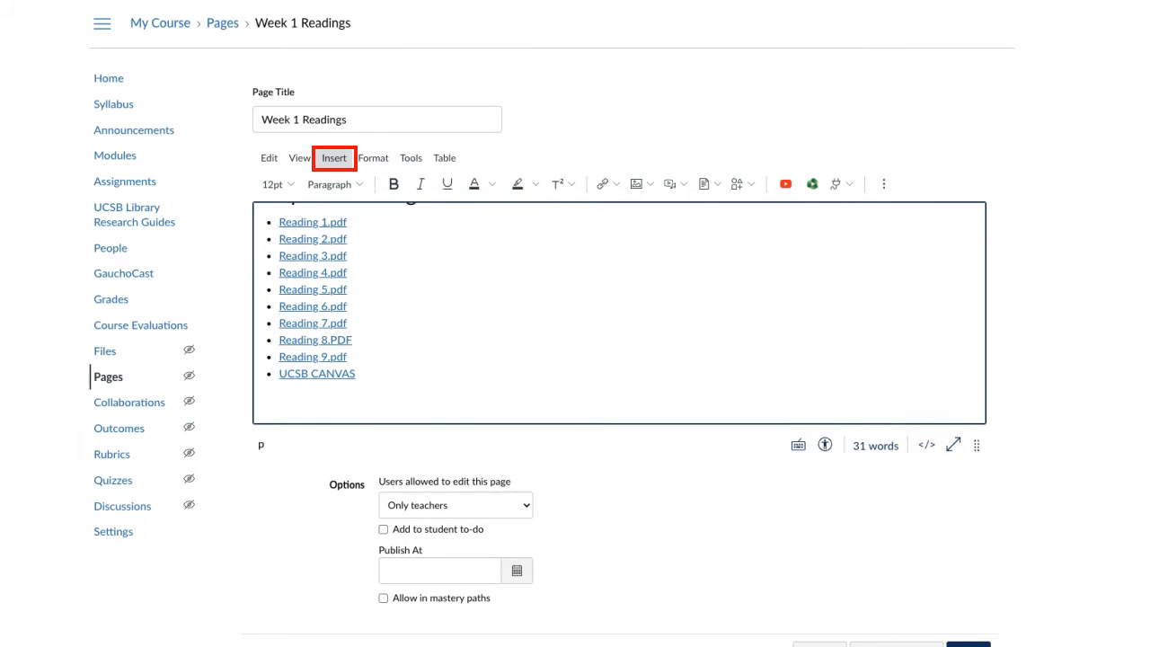
Open the editor's Insert menu to reach the Horizontal line option.
click(334, 157)
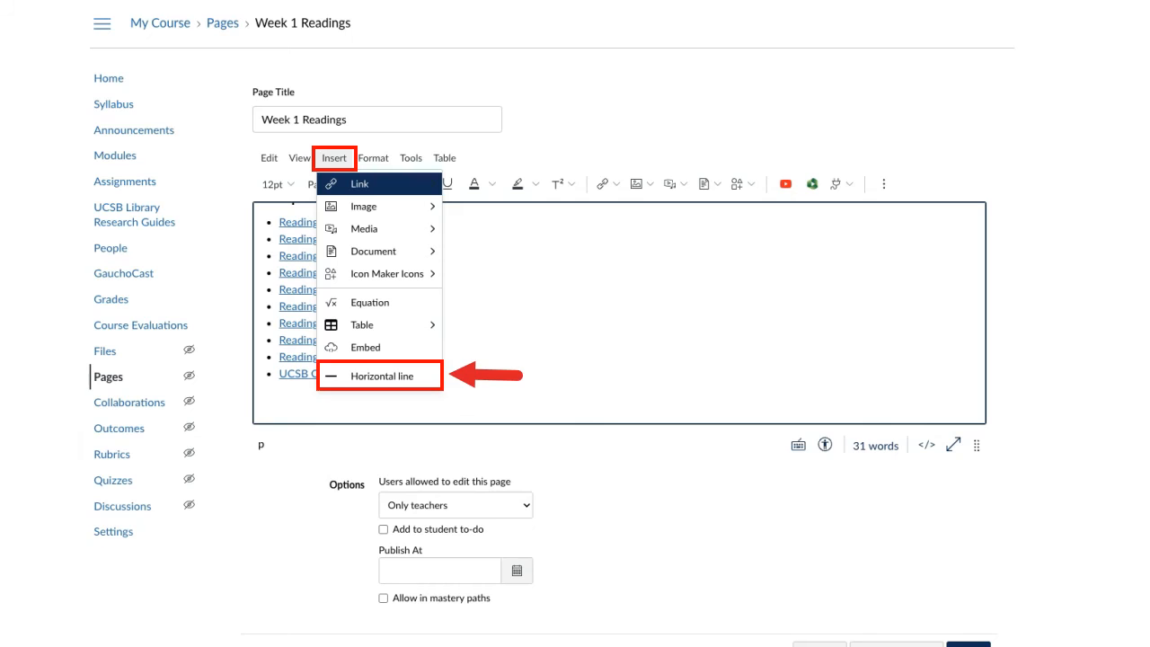